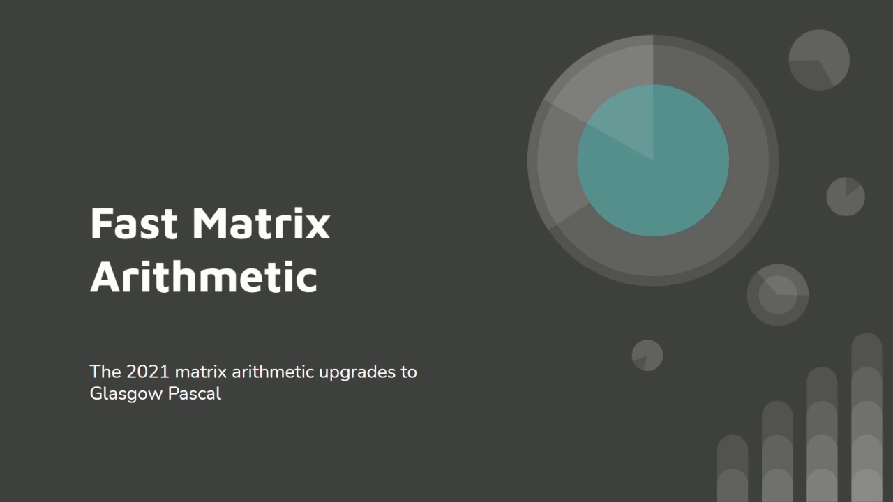
{"action": "mouse_move", "coordinate": [633, 292]}
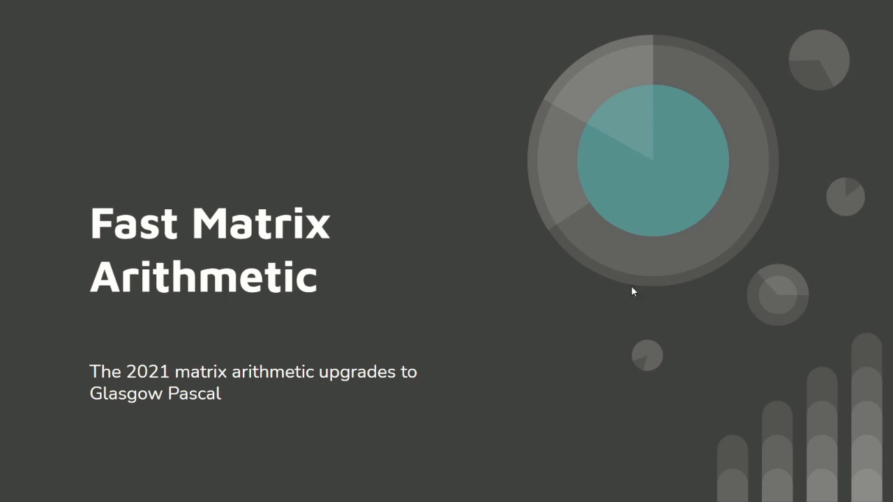
{"action": "mouse_move", "coordinate": [728, 411]}
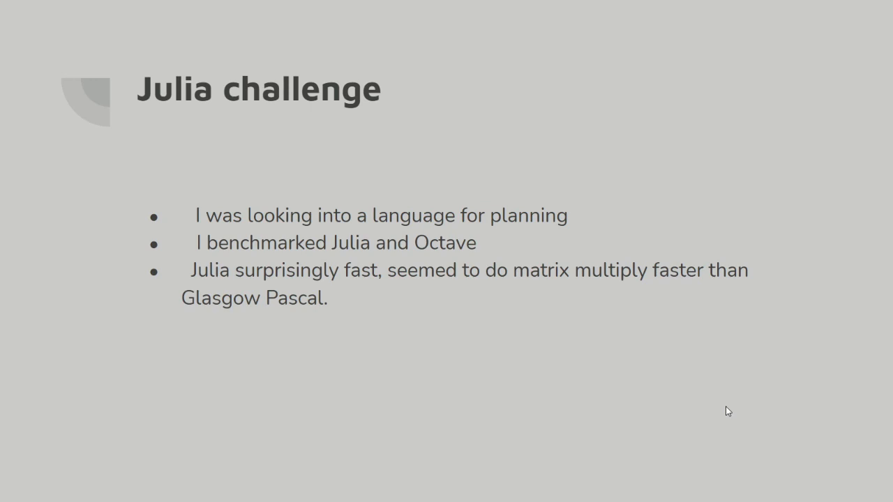
{"action": "mouse_move", "coordinate": [721, 417]}
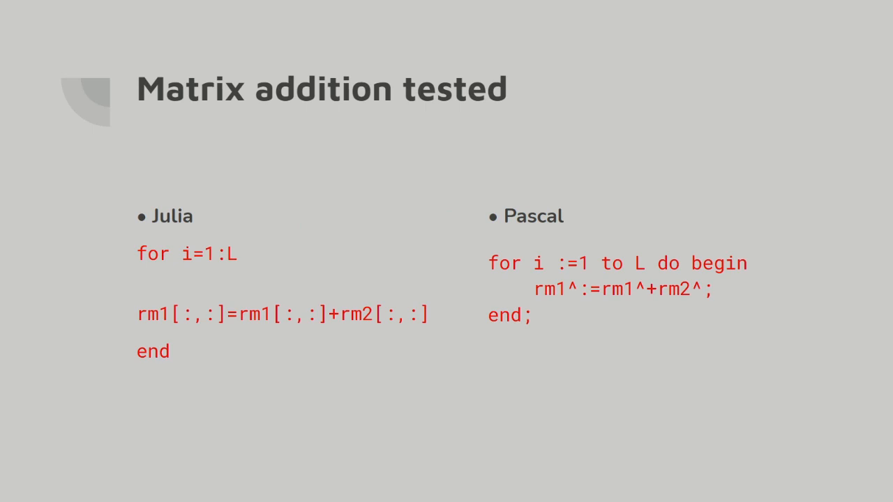
{"action": "mouse_move", "coordinate": [700, 258]}
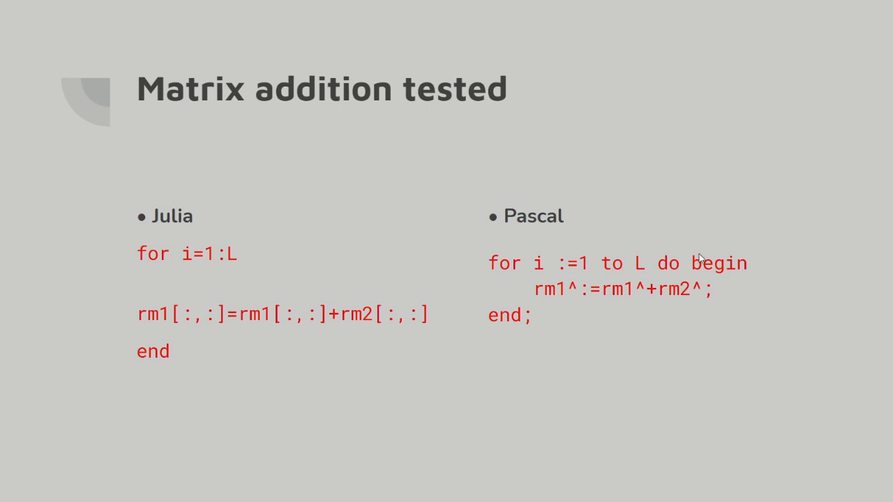
{"action": "mouse_move", "coordinate": [541, 314]}
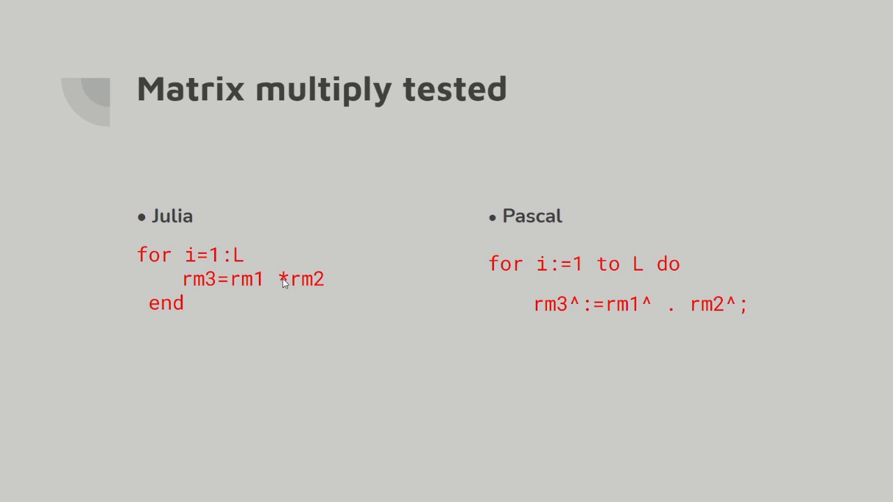
{"action": "mouse_move", "coordinate": [675, 314]}
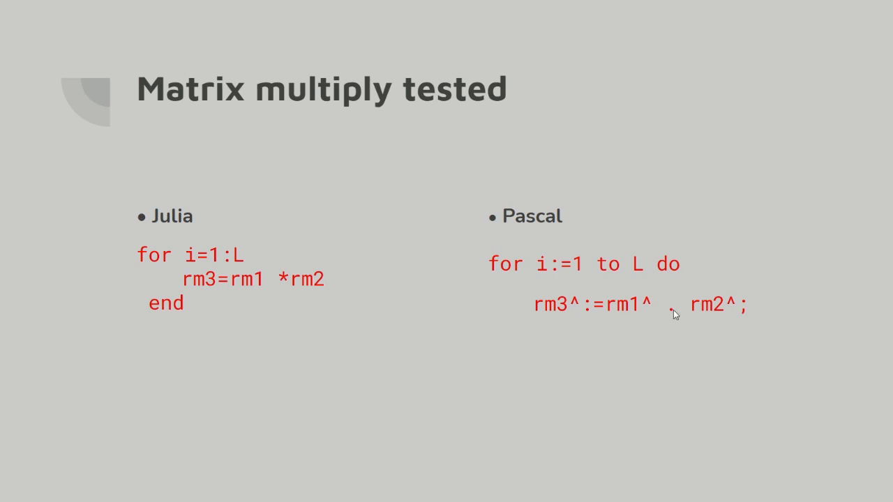
{"action": "mouse_move", "coordinate": [666, 305]}
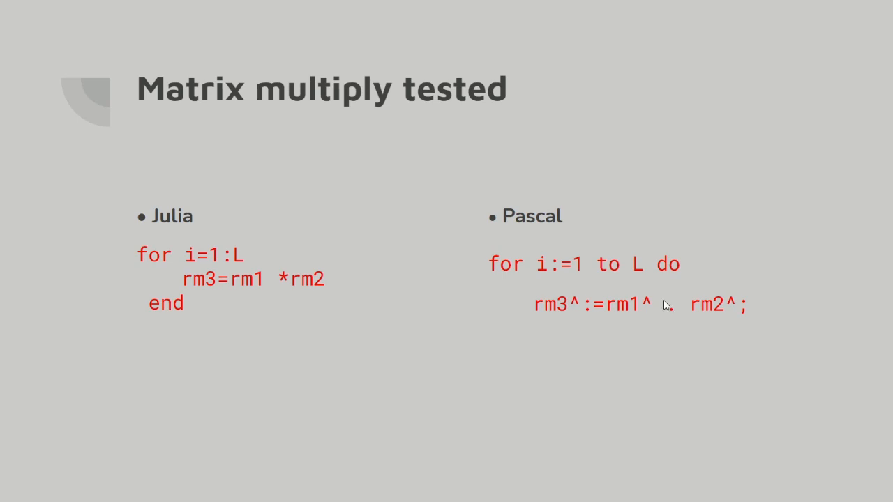
Show the Results slide charting Julia versus Pascal flops for matrix addition and multiplication
{"action": "key", "text": "Right"}
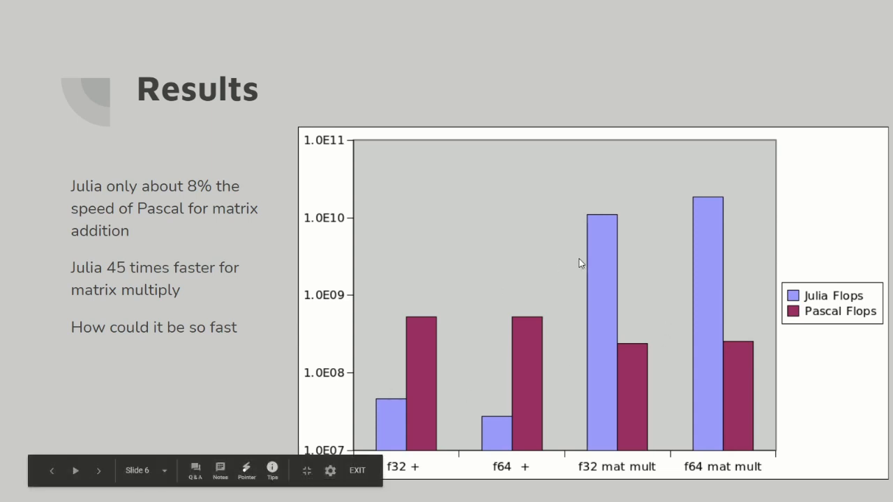
{"action": "mouse_move", "coordinate": [329, 178]}
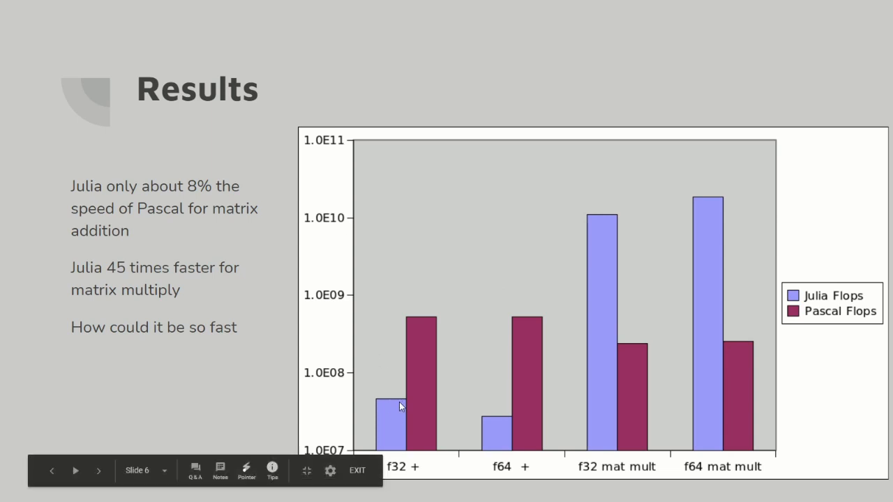
{"action": "mouse_move", "coordinate": [507, 434]}
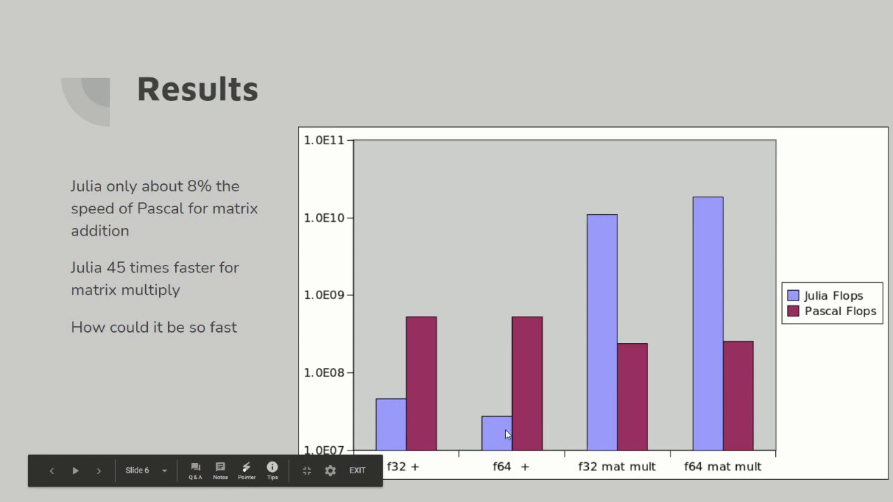
{"action": "mouse_move", "coordinate": [399, 439]}
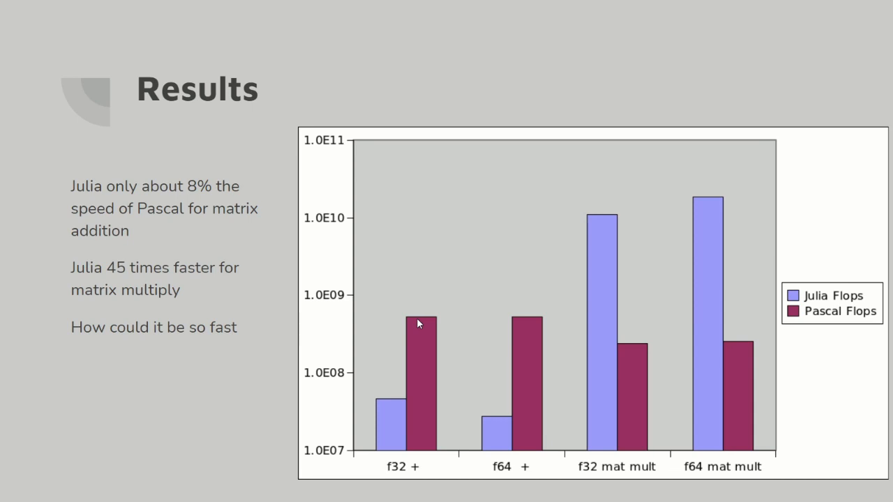
{"action": "mouse_move", "coordinate": [639, 373]}
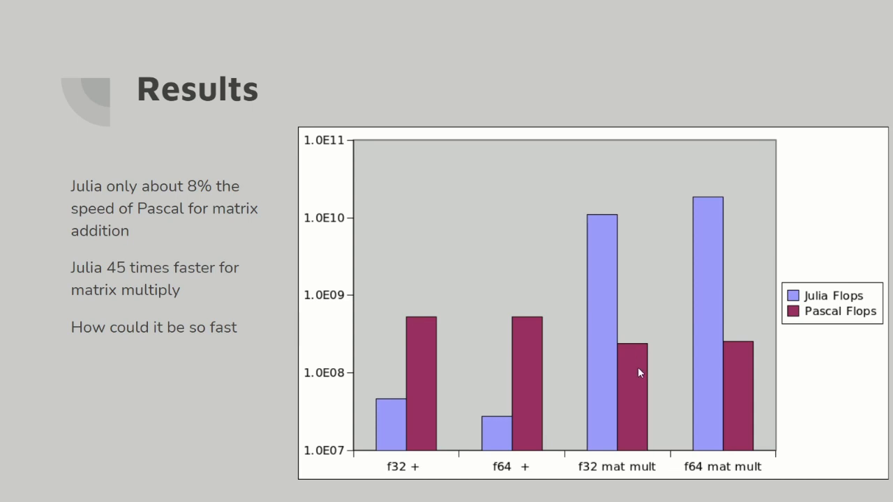
{"action": "mouse_move", "coordinate": [638, 363]}
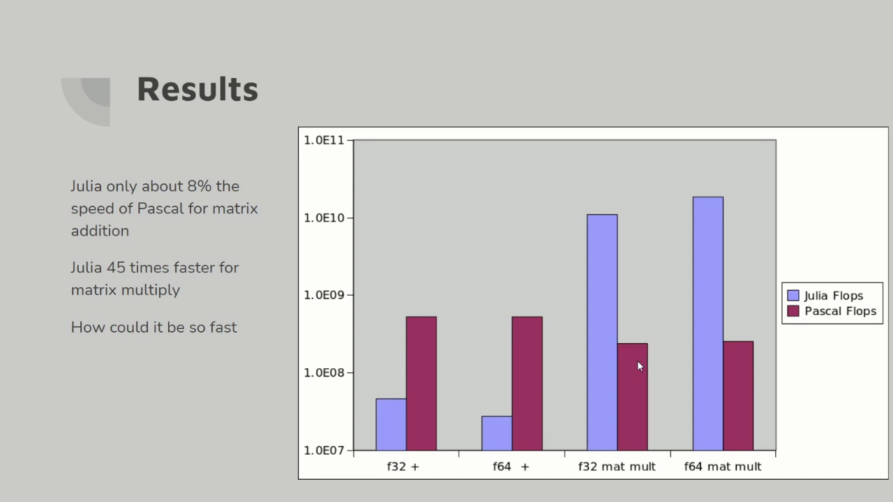
{"action": "mouse_move", "coordinate": [593, 333]}
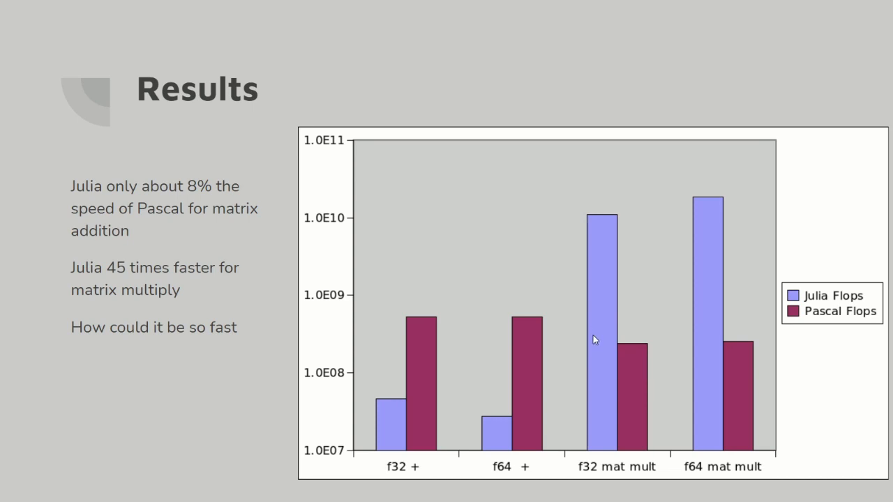
{"action": "mouse_move", "coordinate": [597, 339]}
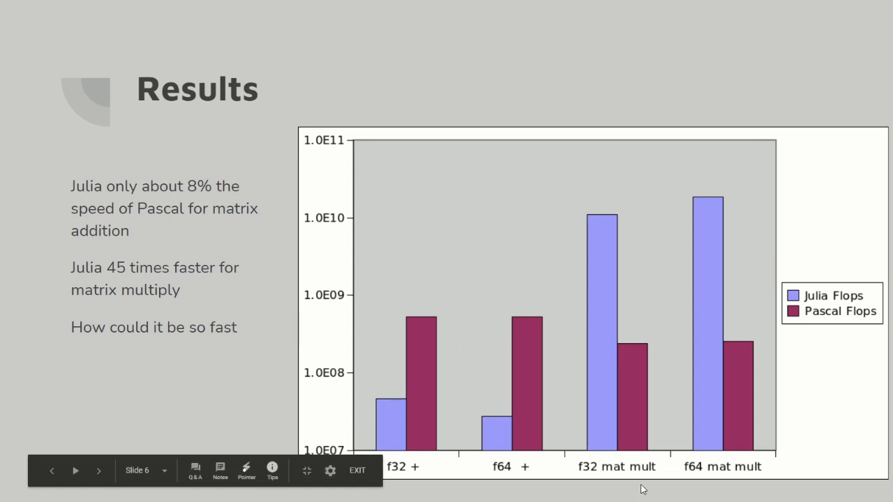
{"action": "mouse_move", "coordinate": [40, 448]}
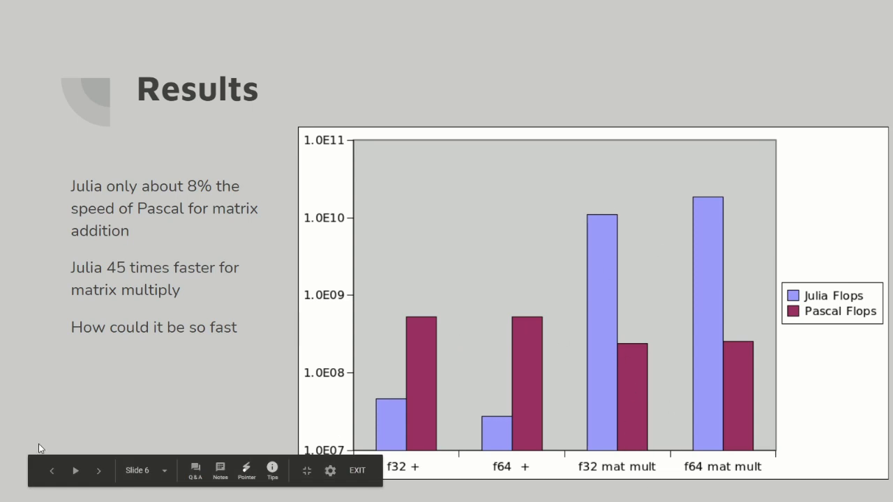
{"action": "mouse_move", "coordinate": [118, 392]}
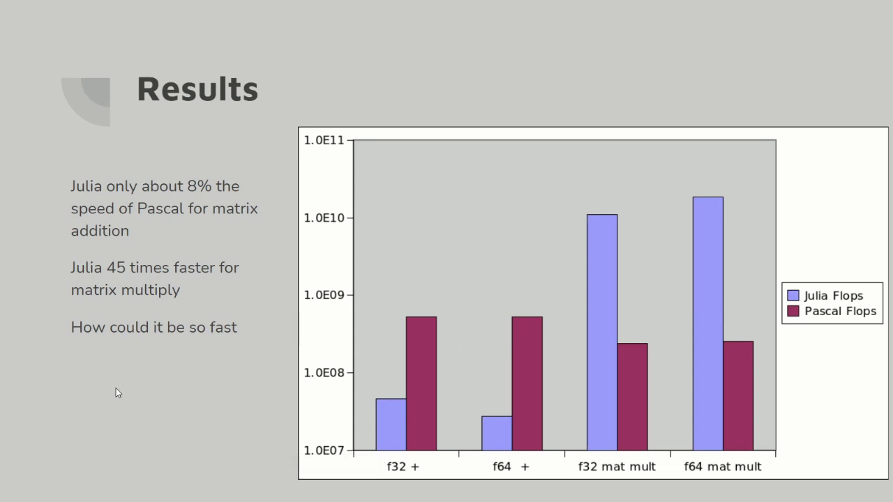
Move to the 'How does Pascal handle . operator' slide and walk through its expanded loop code
{"action": "key", "text": "Right"}
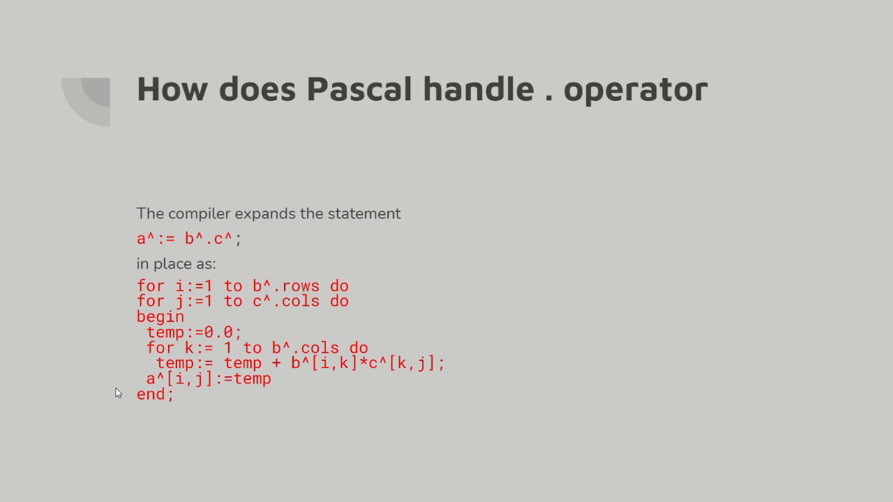
{"action": "key", "text": "Right"}
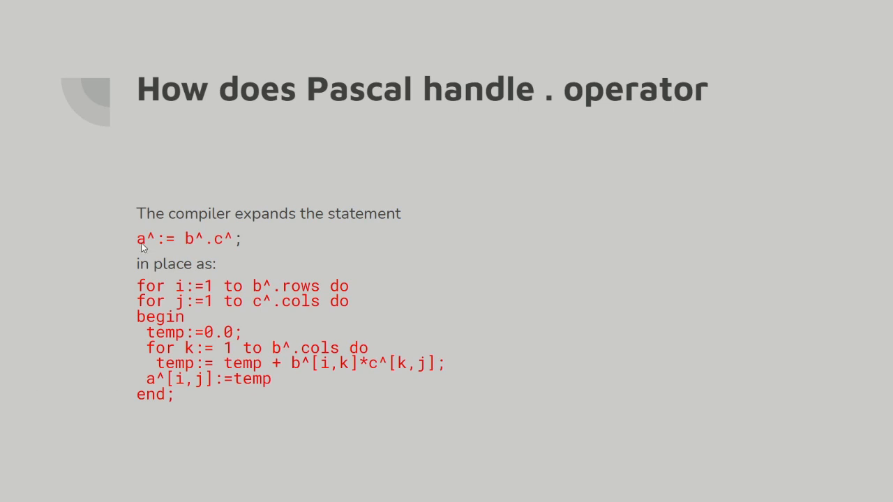
{"action": "mouse_move", "coordinate": [147, 245]}
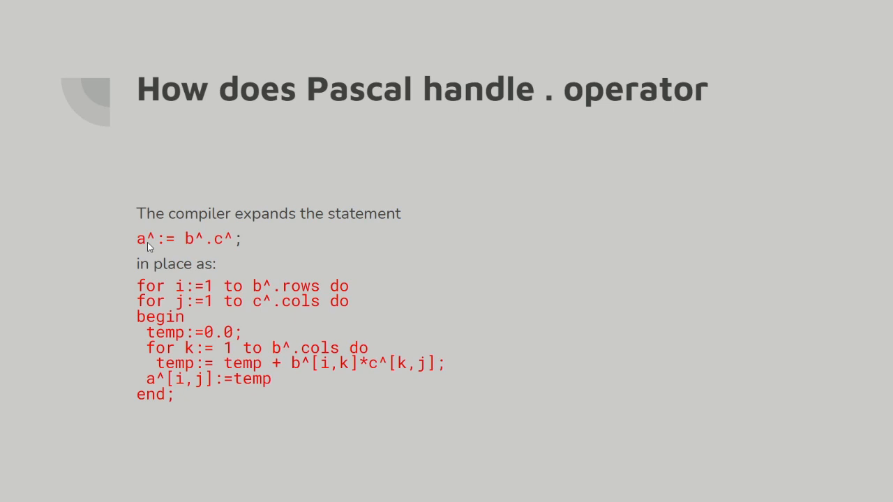
{"action": "mouse_move", "coordinate": [151, 243]}
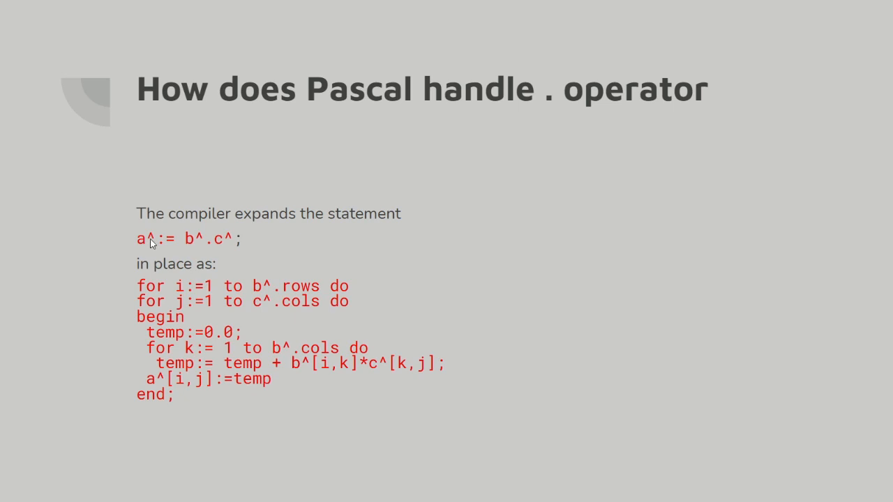
{"action": "mouse_move", "coordinate": [152, 247]}
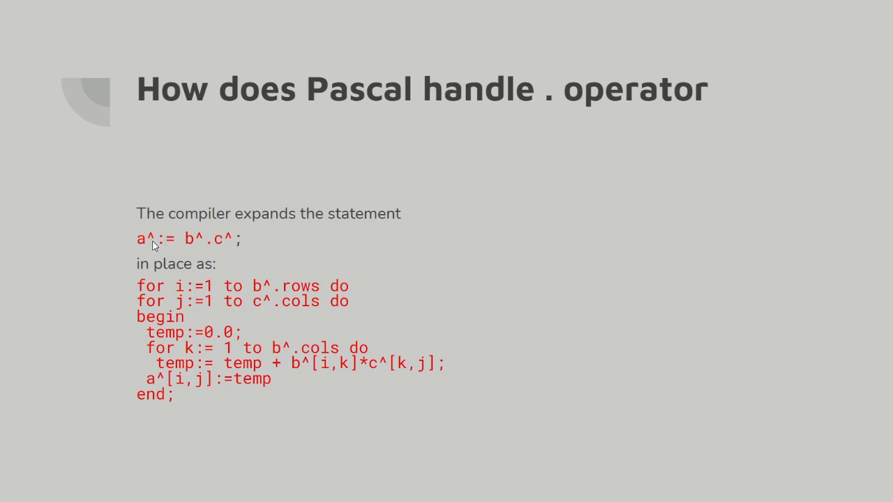
{"action": "mouse_move", "coordinate": [225, 249]}
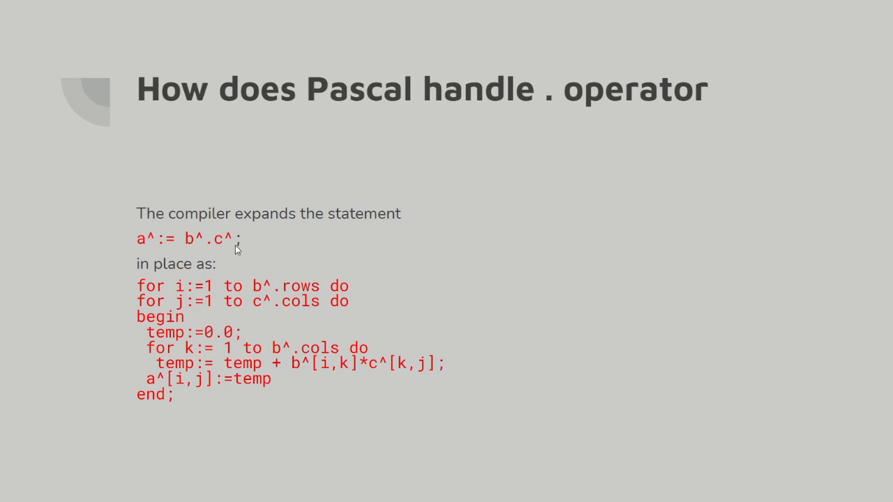
{"action": "mouse_move", "coordinate": [205, 310]}
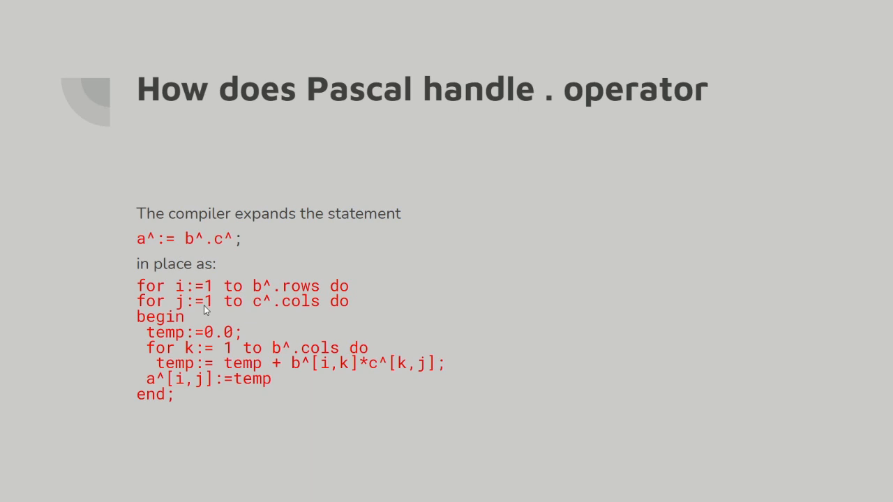
{"action": "mouse_move", "coordinate": [211, 287]}
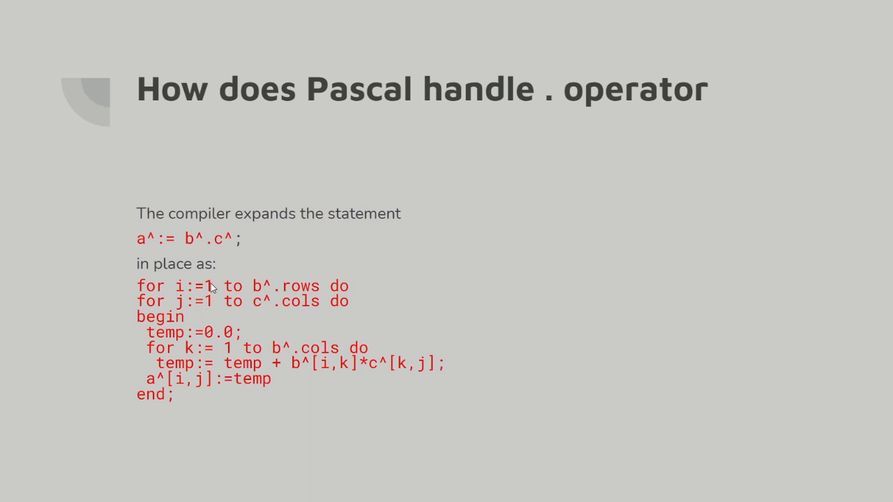
{"action": "mouse_move", "coordinate": [213, 305]}
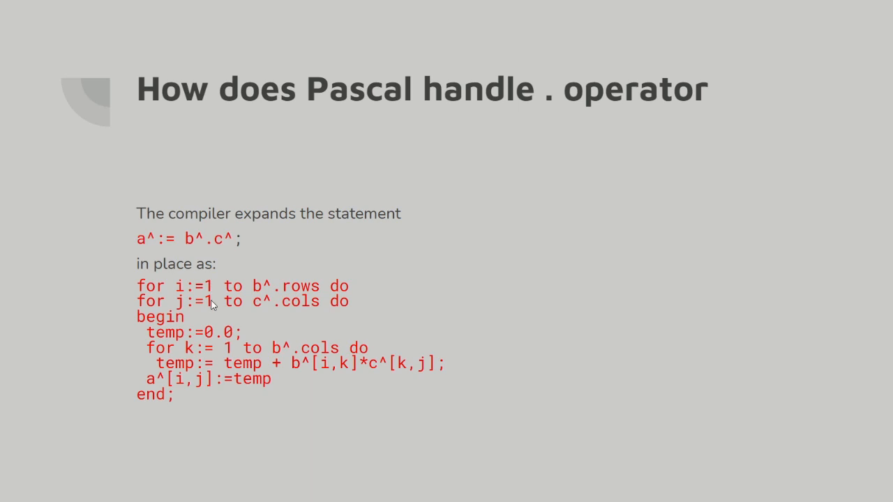
{"action": "mouse_move", "coordinate": [213, 315]}
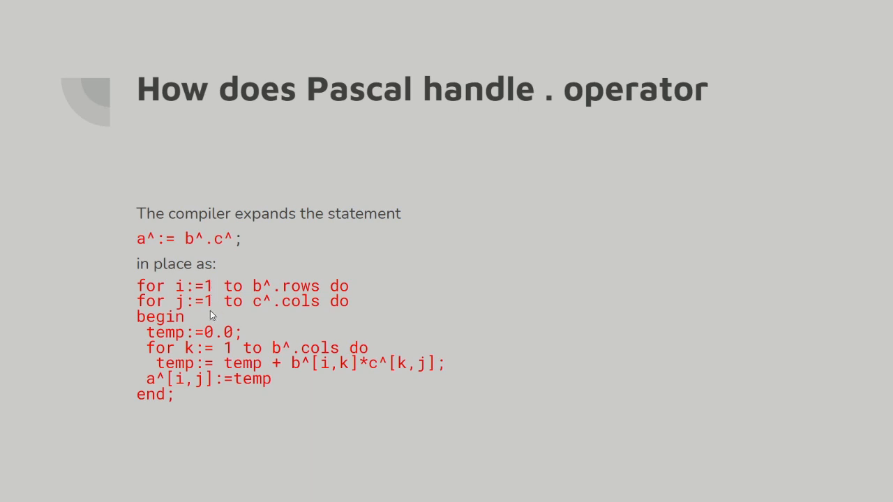
{"action": "mouse_move", "coordinate": [170, 229]}
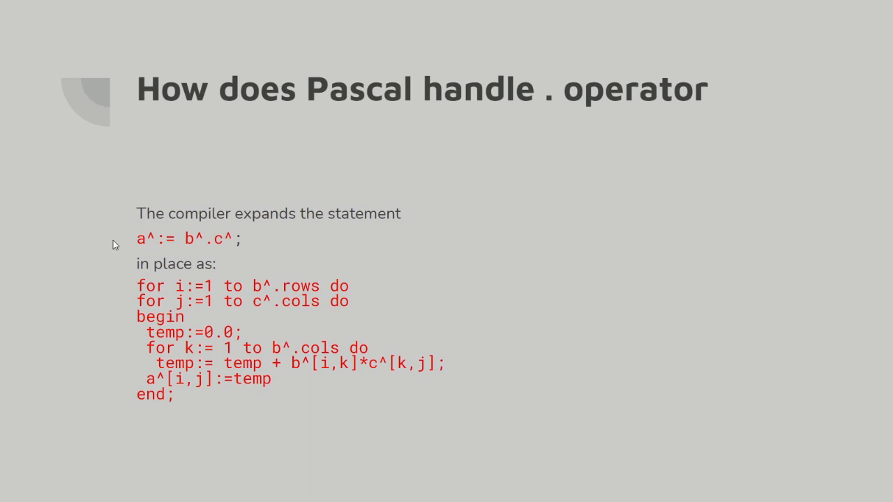
{"action": "mouse_move", "coordinate": [160, 347]}
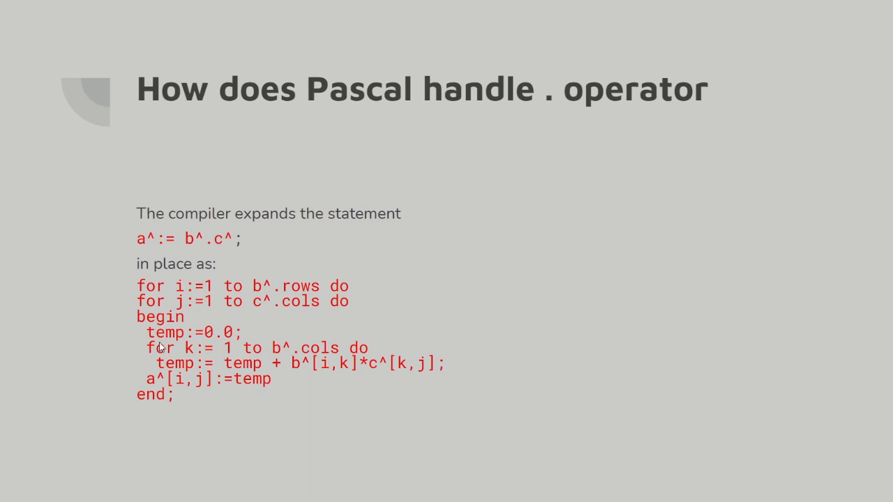
{"action": "mouse_move", "coordinate": [159, 338]}
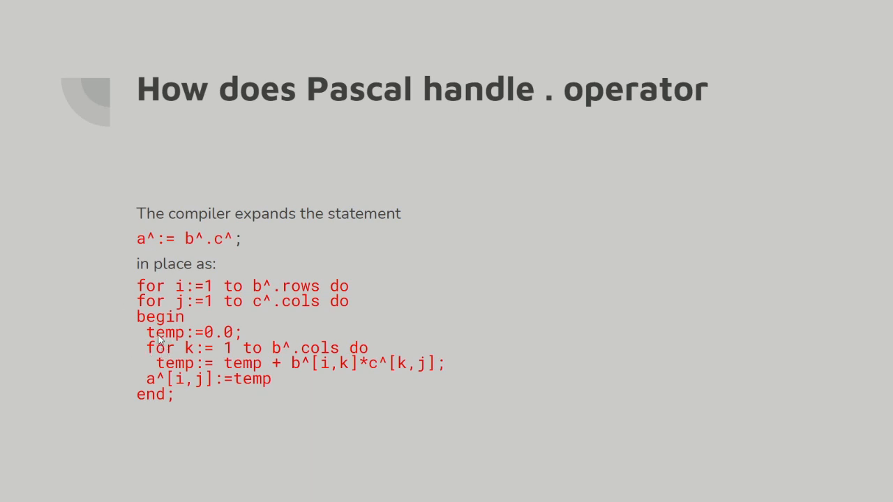
{"action": "mouse_move", "coordinate": [198, 366]}
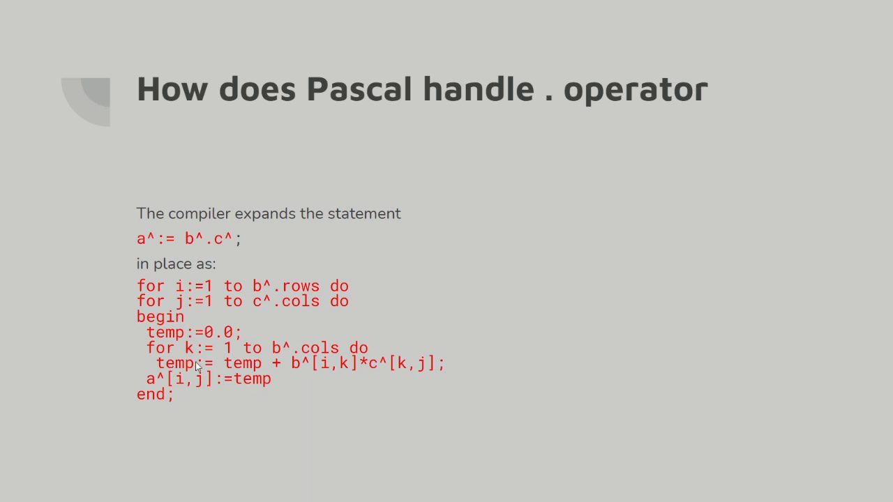
{"action": "mouse_move", "coordinate": [279, 363]}
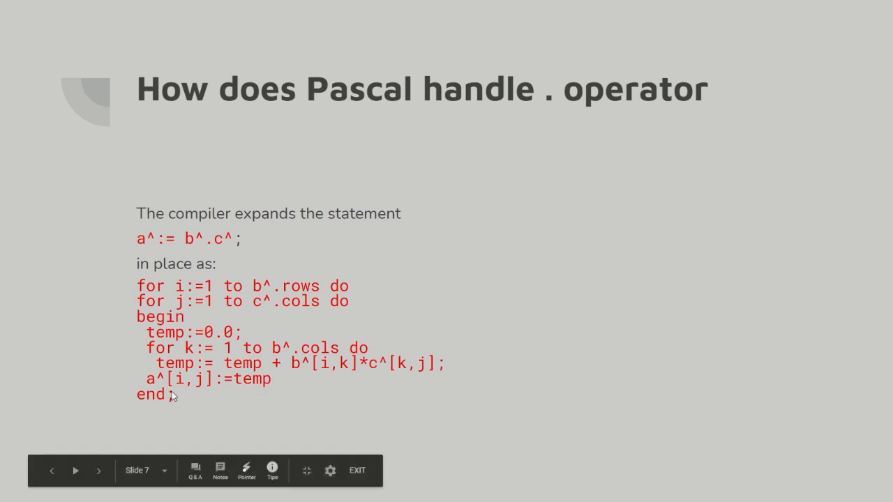
{"action": "mouse_move", "coordinate": [180, 391]}
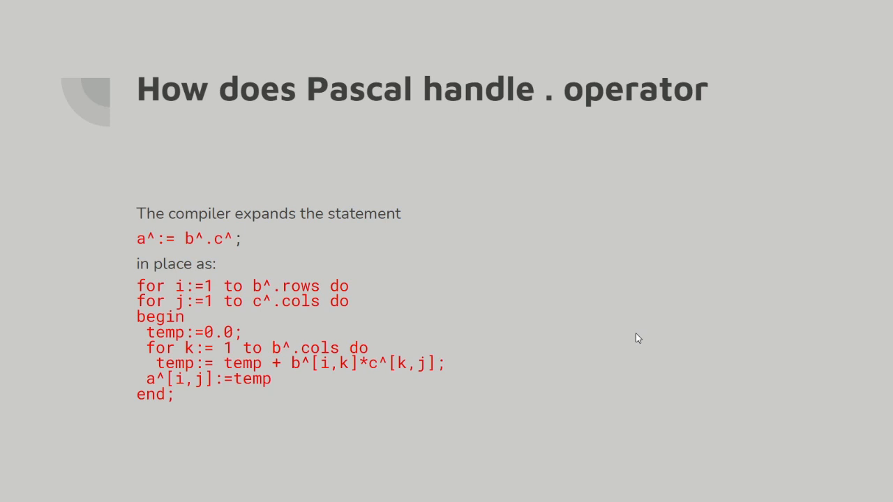
{"action": "mouse_move", "coordinate": [265, 250]}
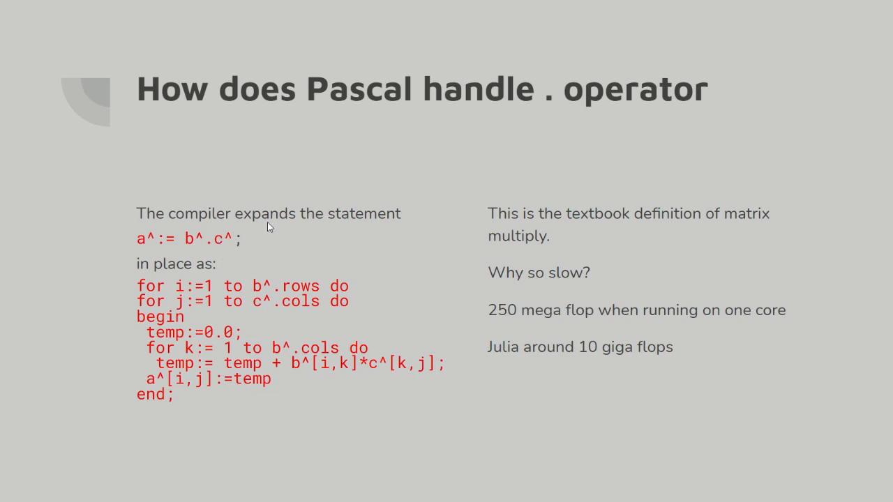
{"action": "mouse_move", "coordinate": [400, 267]}
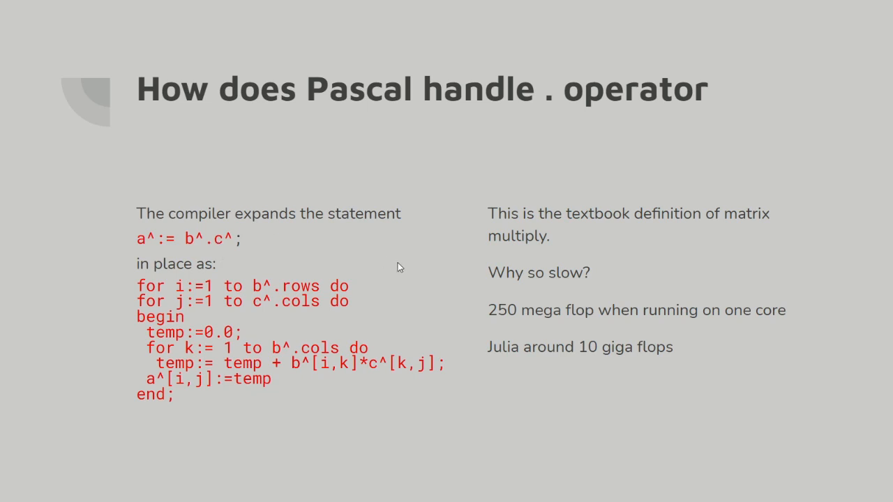
Enter the question 'Is julia multi core?' while on the loop-code slide
{"action": "type", "text": "Is julia multi core?"}
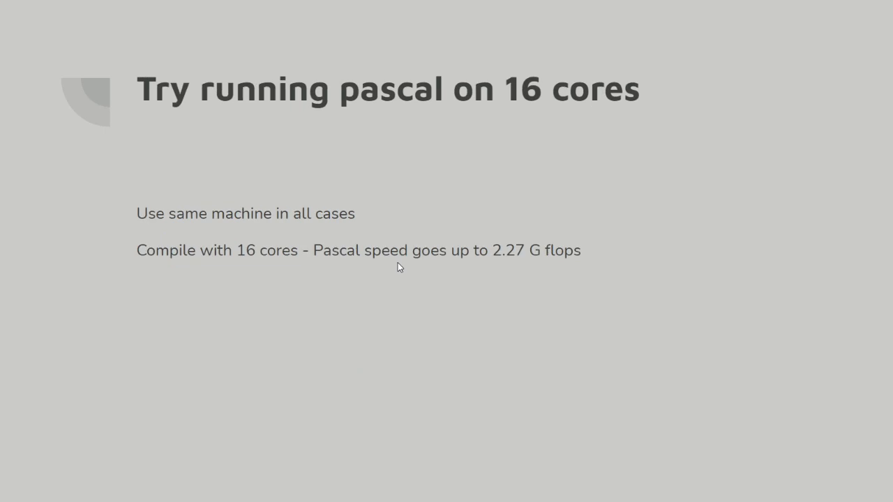
{"action": "mouse_move", "coordinate": [420, 336]}
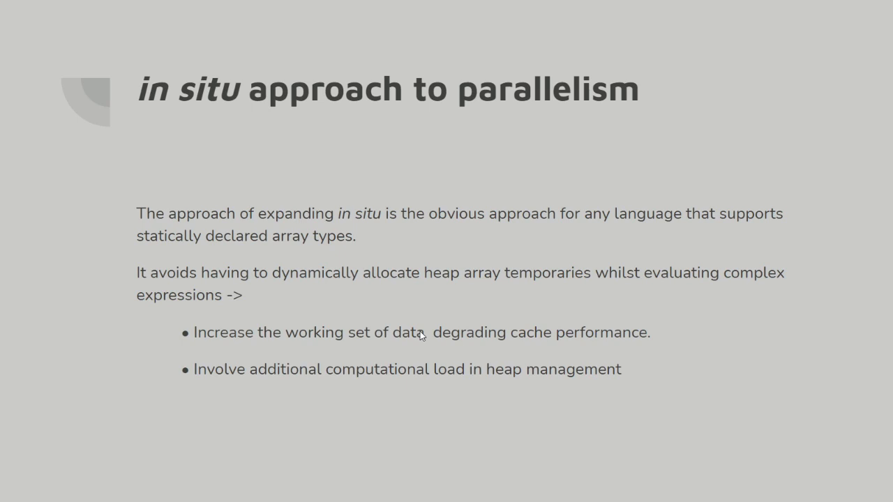
{"action": "mouse_move", "coordinate": [428, 319]}
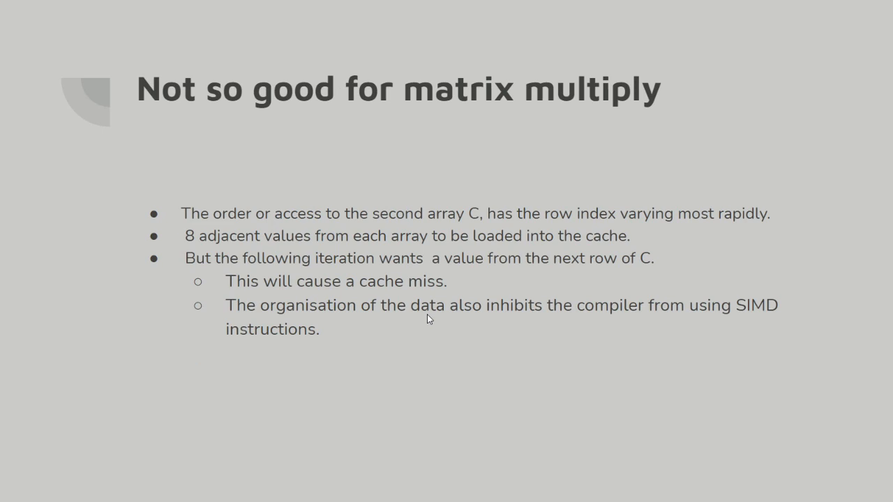
Step through 'Not so good for matrix multiply', back one slide, then on to 'A fast matrix product'
{"action": "key", "text": "Right"}
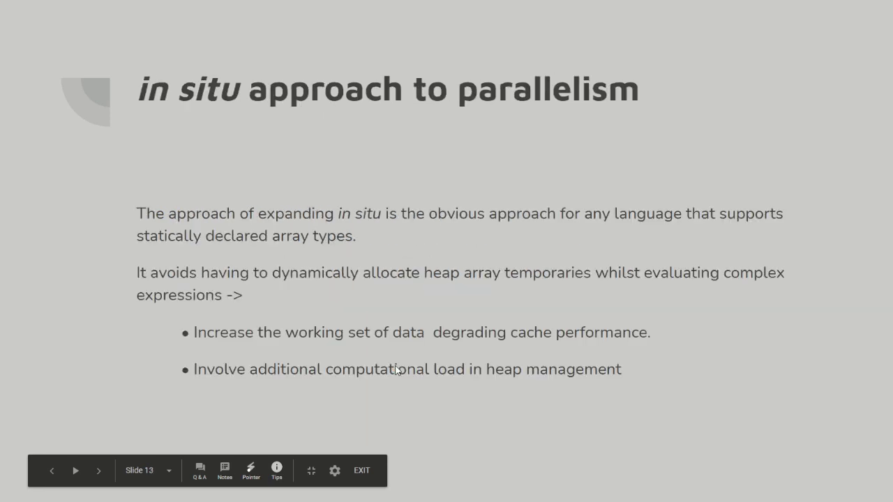
{"action": "left_click", "coordinate": [98, 470]}
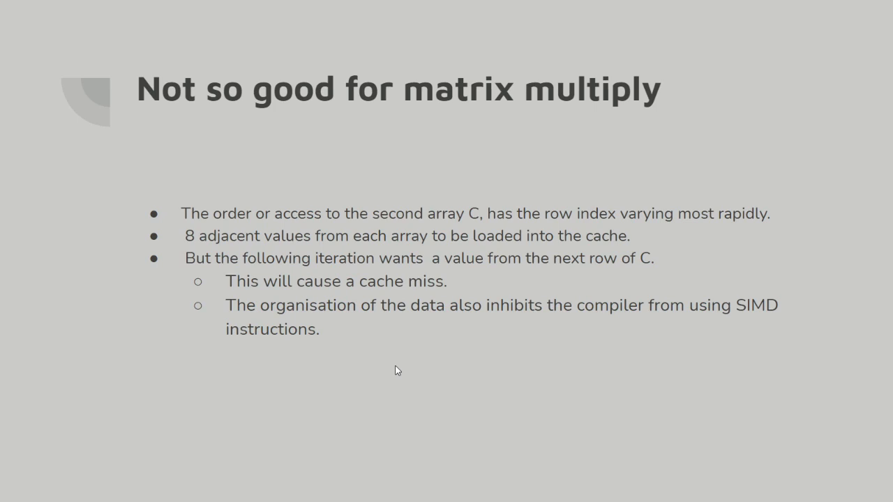
{"action": "key", "text": "Right"}
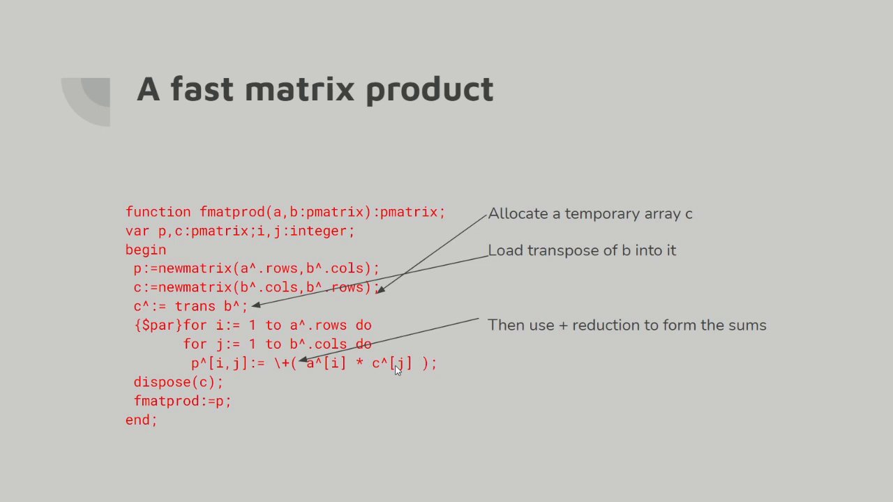
{"action": "mouse_move", "coordinate": [400, 368]}
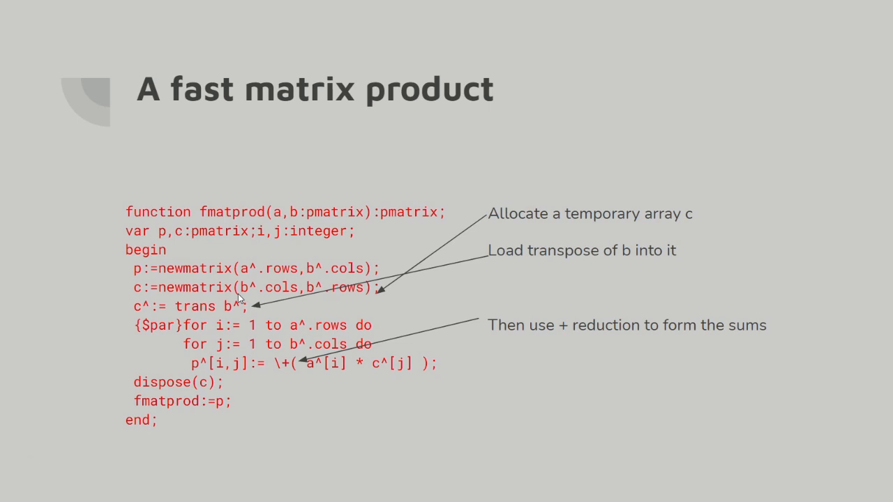
{"action": "mouse_move", "coordinate": [328, 214]}
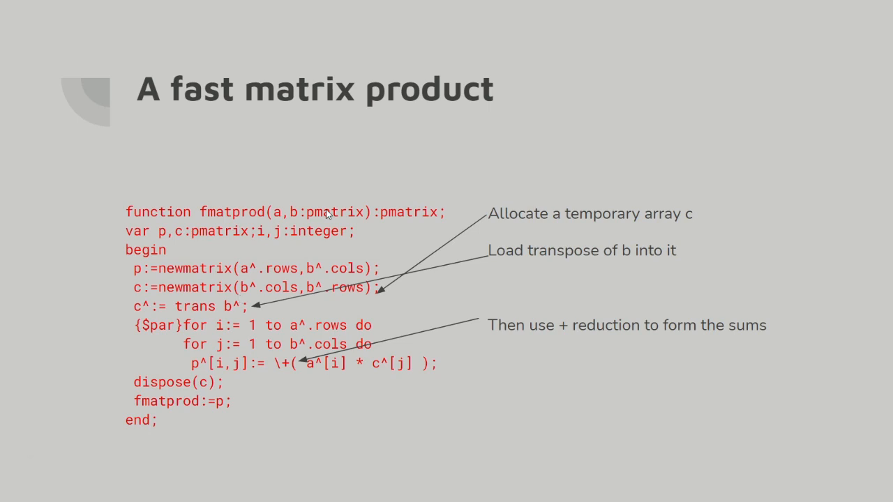
{"action": "mouse_move", "coordinate": [348, 221]}
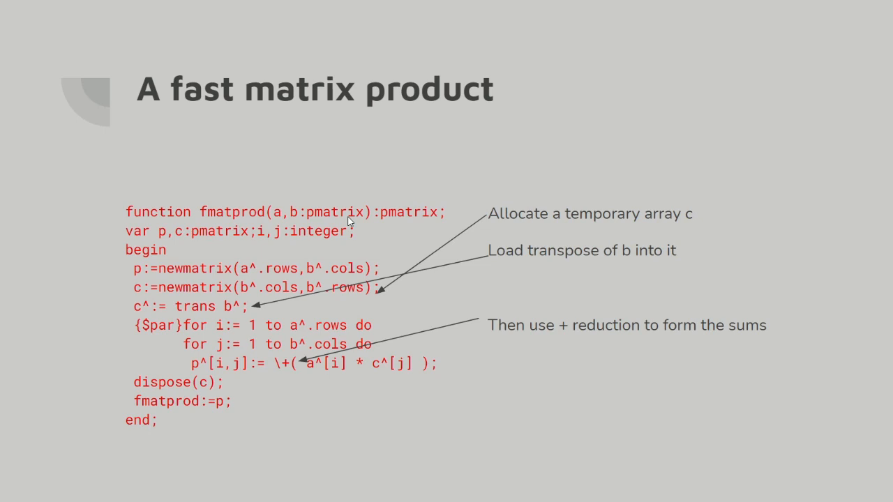
{"action": "mouse_move", "coordinate": [283, 219]}
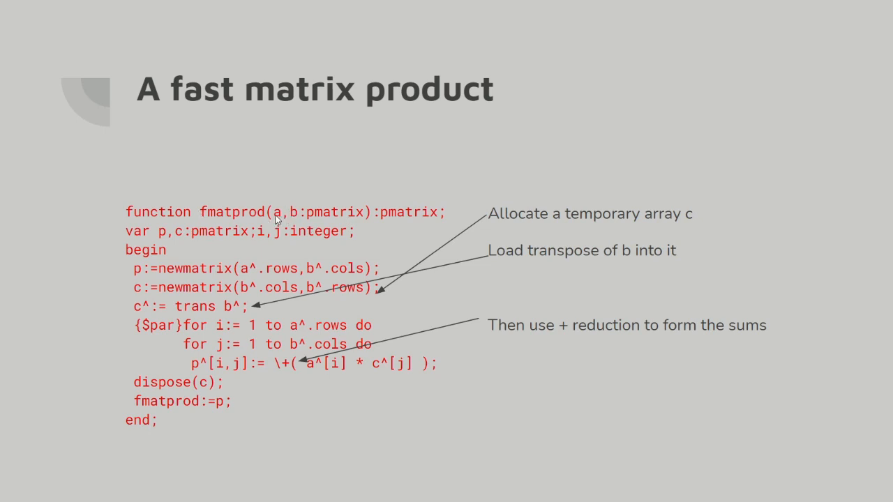
{"action": "mouse_move", "coordinate": [316, 218]}
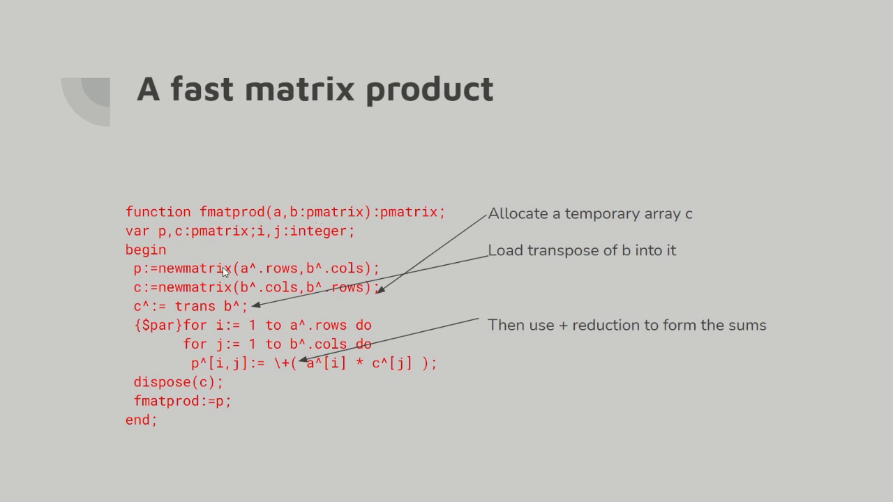
{"action": "mouse_move", "coordinate": [167, 309]}
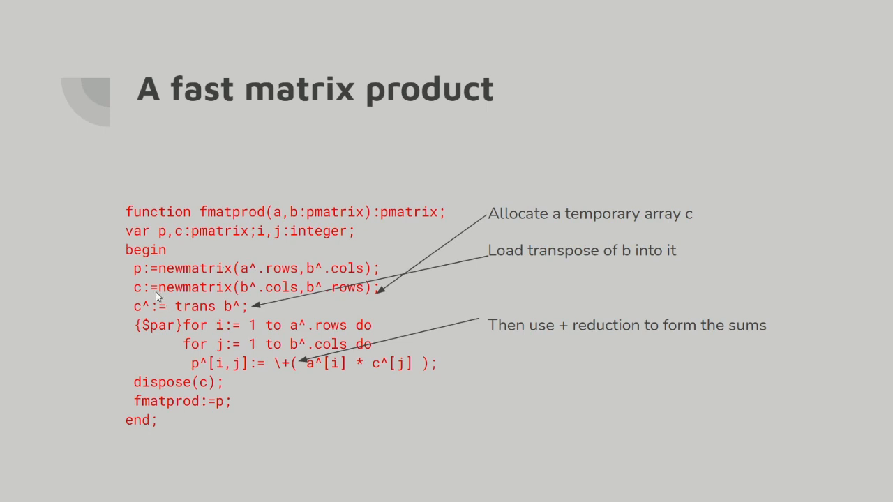
{"action": "mouse_move", "coordinate": [183, 328]}
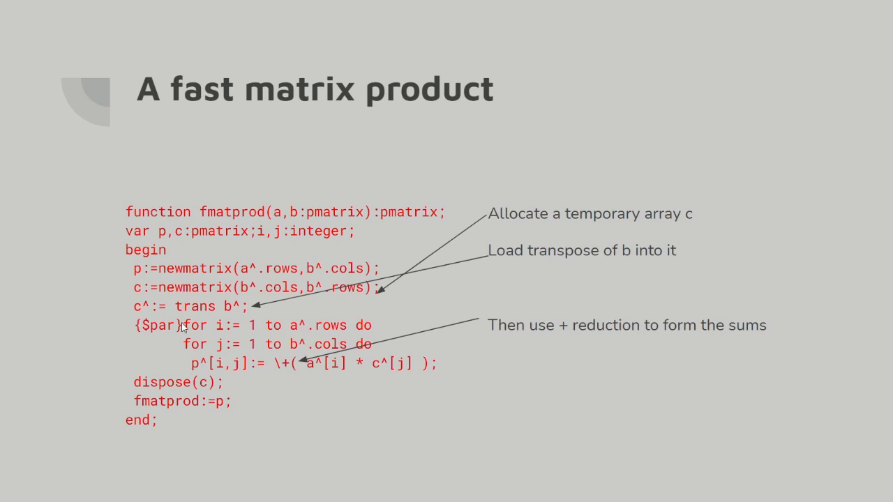
{"action": "mouse_move", "coordinate": [144, 315]}
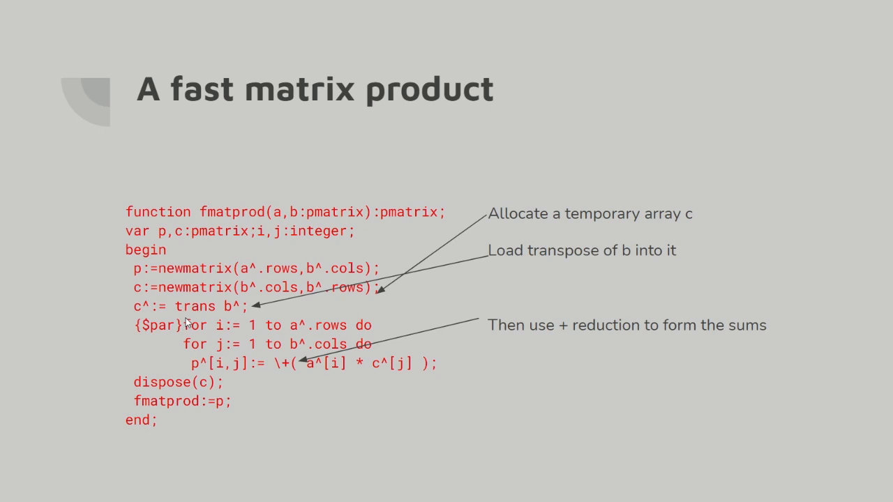
{"action": "mouse_move", "coordinate": [190, 353]}
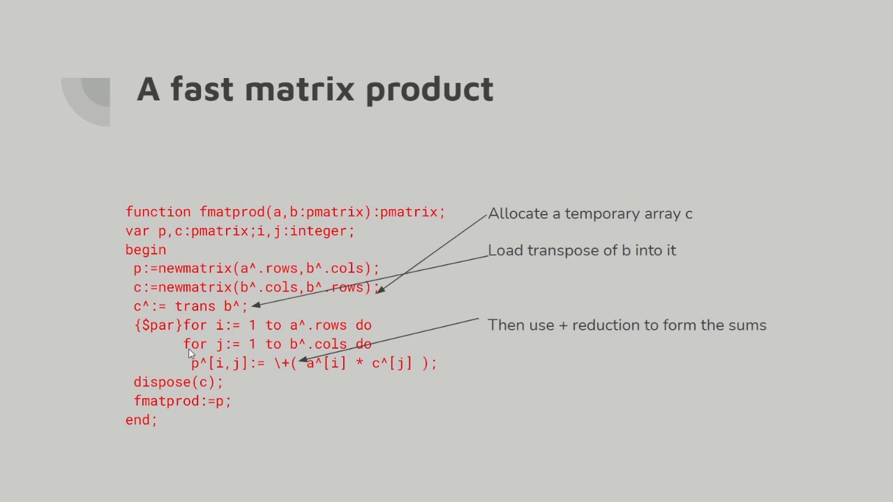
{"action": "mouse_move", "coordinate": [328, 327]}
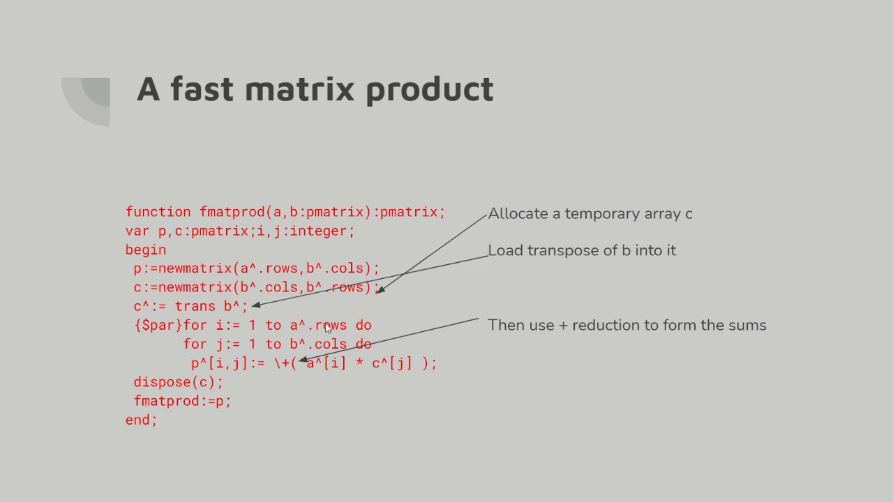
{"action": "mouse_move", "coordinate": [325, 352]}
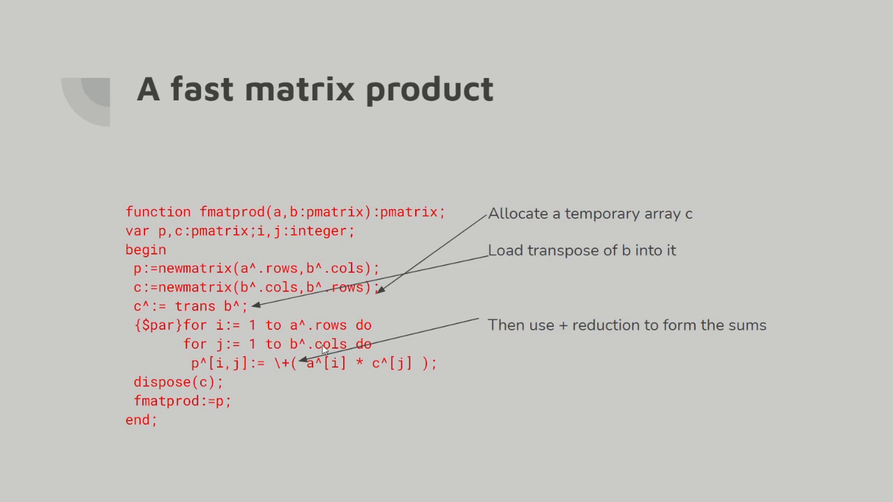
{"action": "mouse_move", "coordinate": [368, 376]}
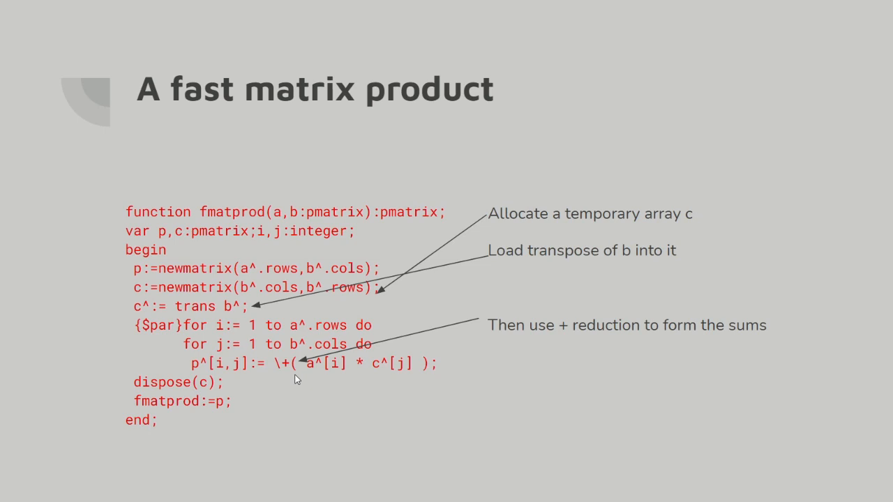
Show the 'Should be faster' slide covering vector reduction, improved cache use and SIMD
{"action": "key", "text": "Right"}
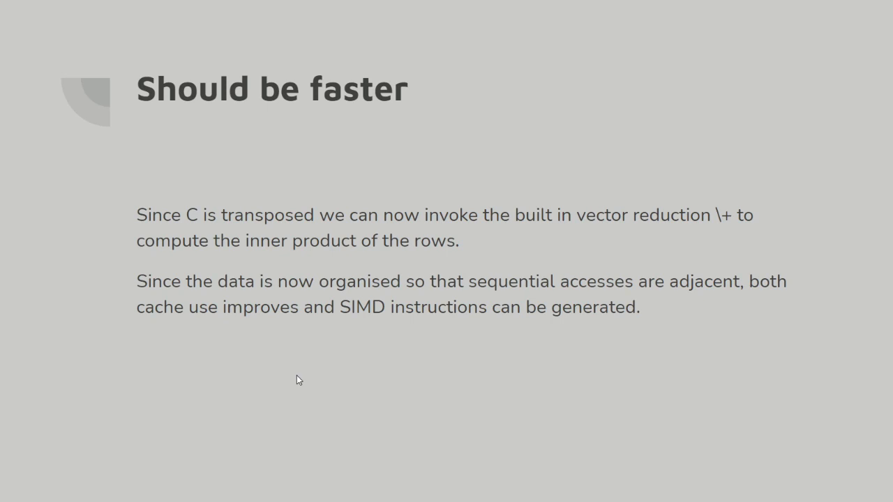
Show the 'How did it work' compiler-flags chart with its 97-fold speedup
{"action": "key", "text": "Right"}
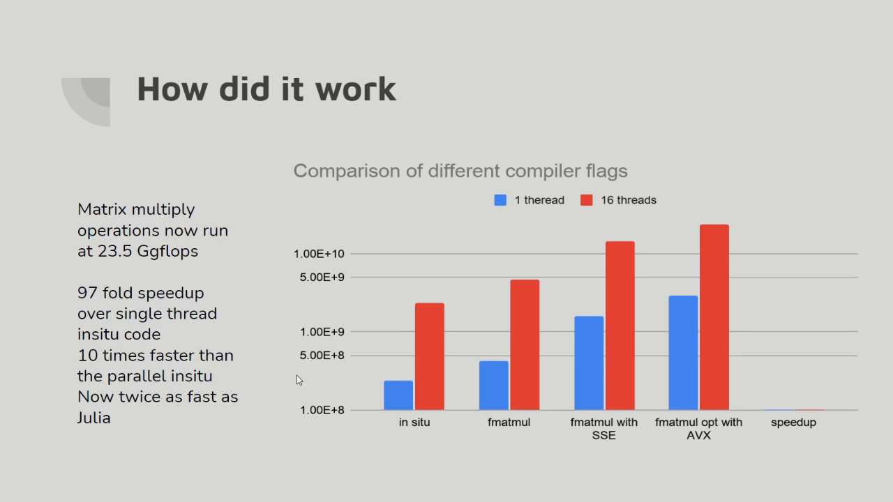
{"action": "mouse_move", "coordinate": [314, 370]}
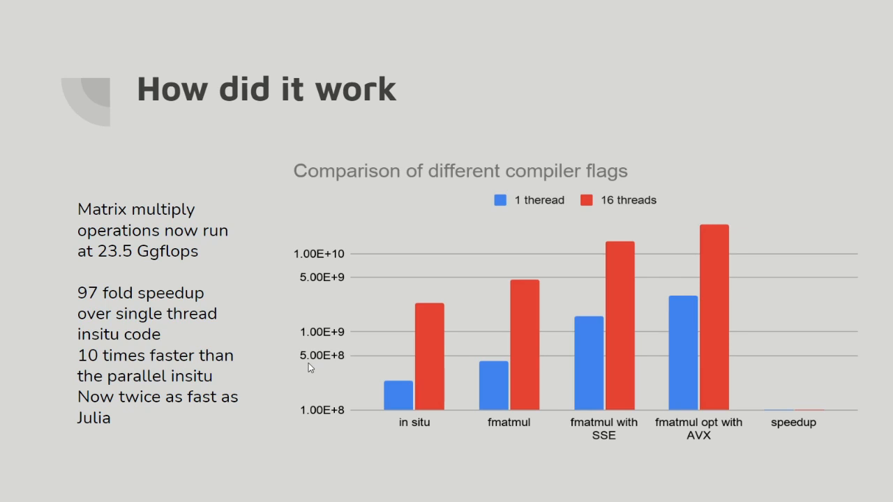
{"action": "mouse_move", "coordinate": [293, 338]}
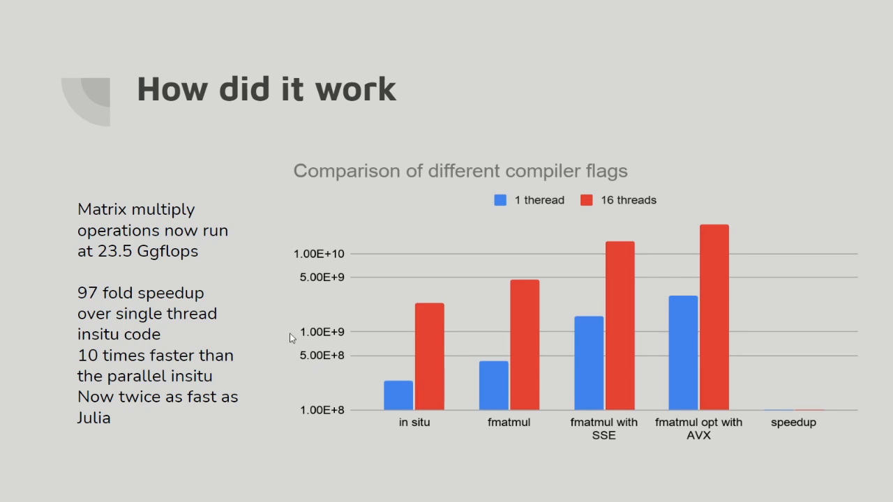
{"action": "mouse_move", "coordinate": [304, 280]}
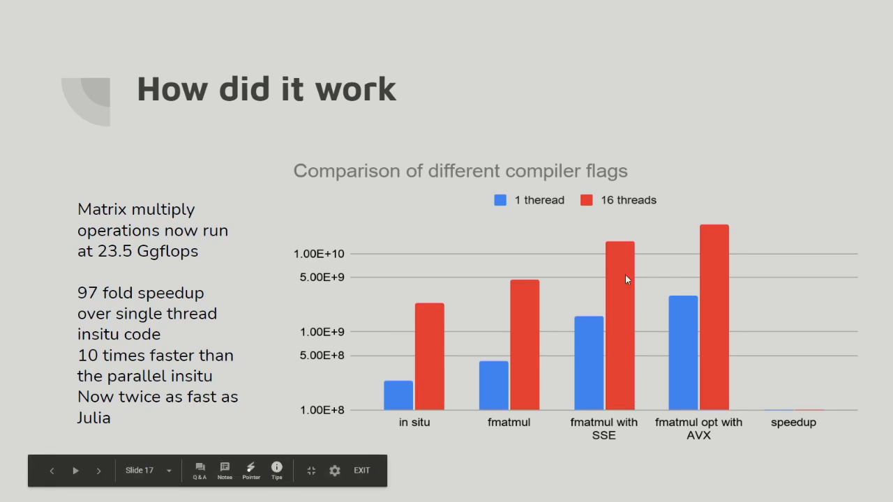
{"action": "mouse_move", "coordinate": [599, 254]}
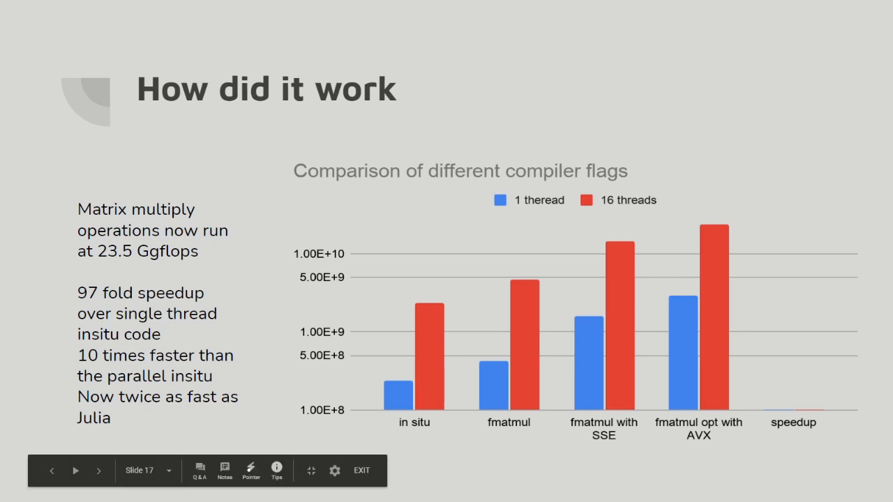
{"action": "mouse_move", "coordinate": [708, 479]}
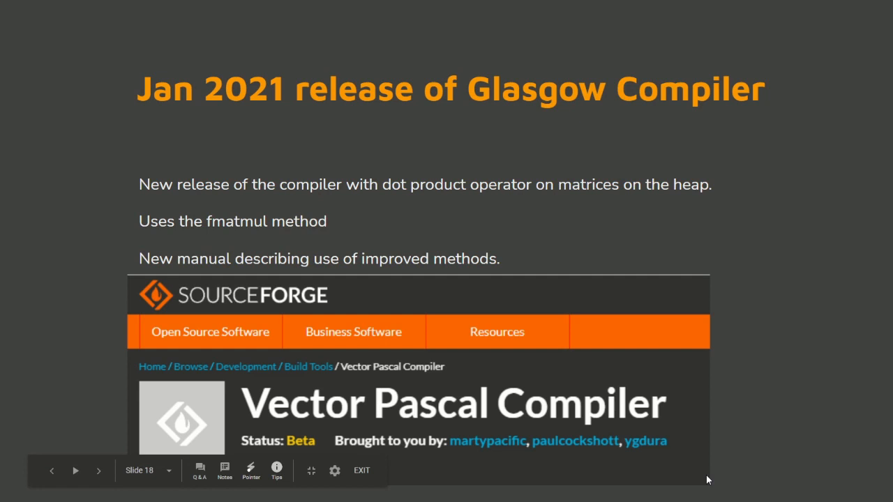
{"action": "mouse_move", "coordinate": [707, 479]}
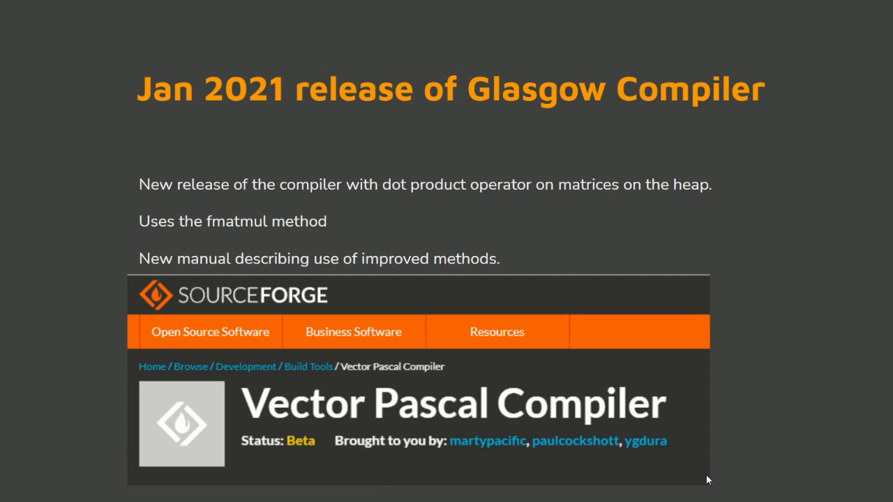